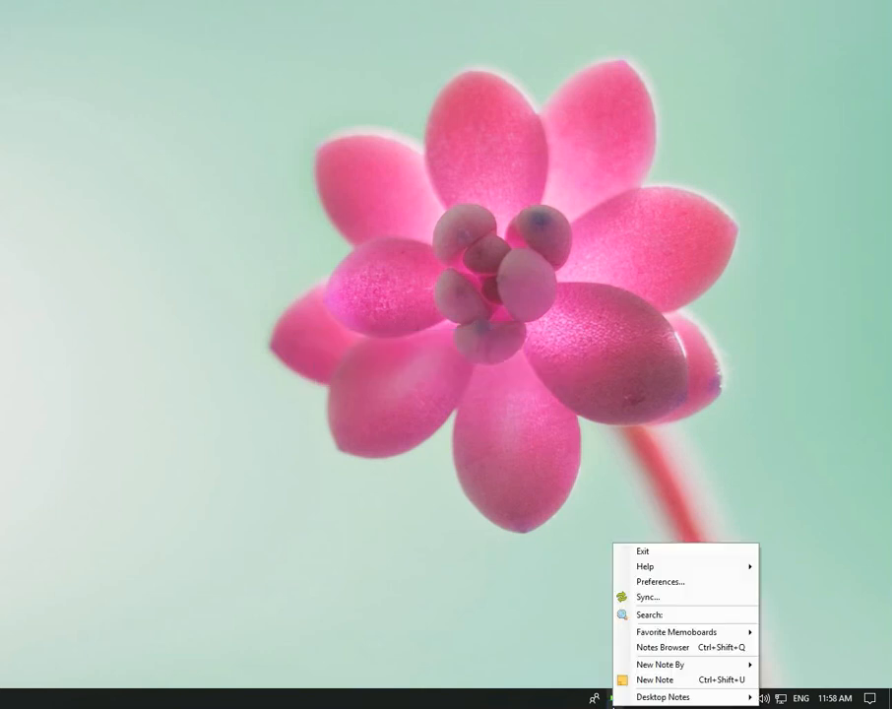
mouse_move(666, 604)
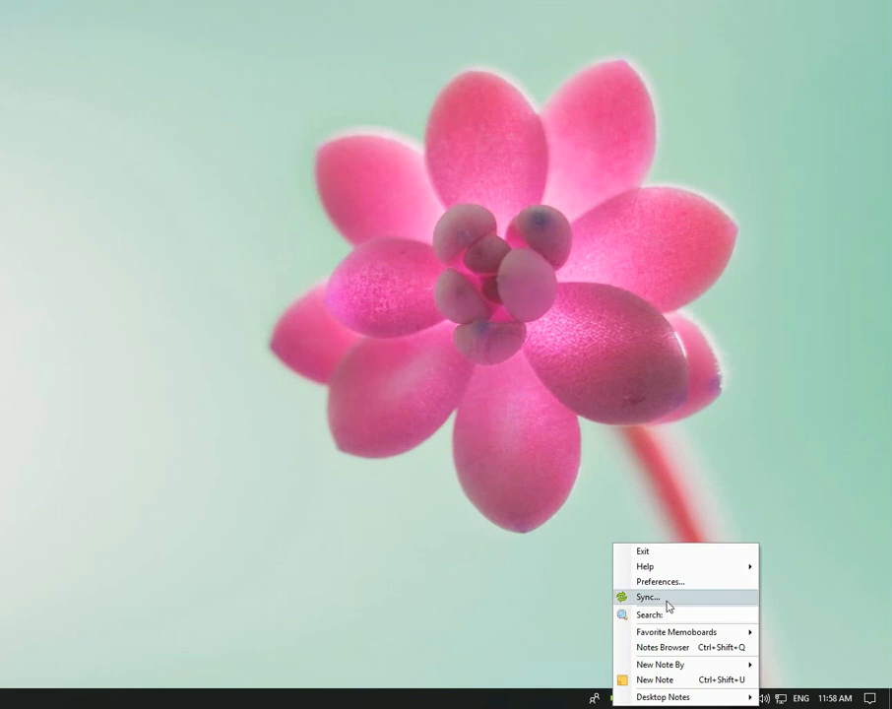
- Choose Sync from the Notezilla tray menu to begin Notezilla.Net account setup
left_click(648, 597)
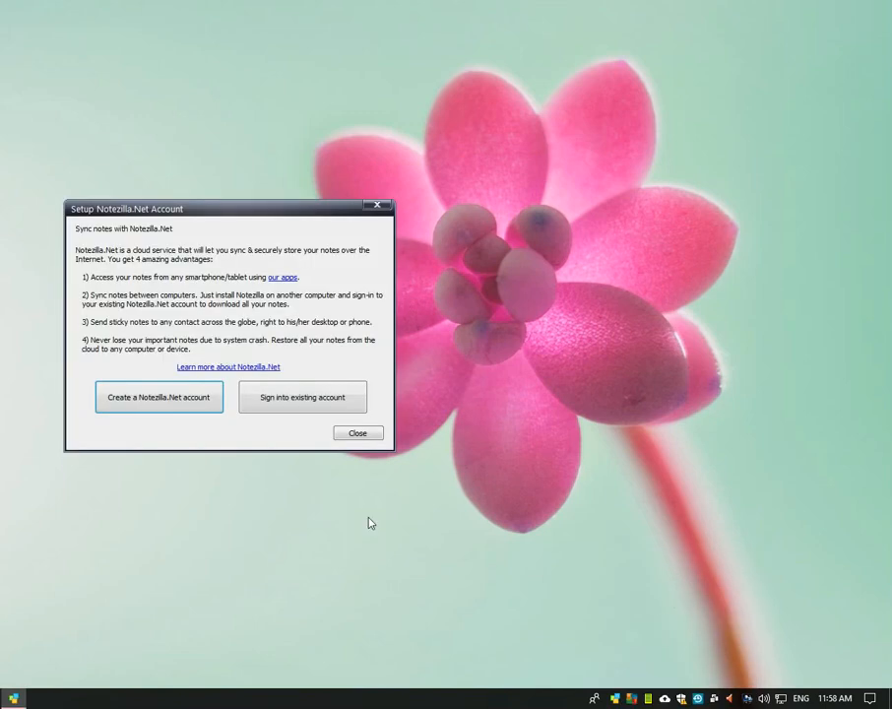
left_click(159, 396)
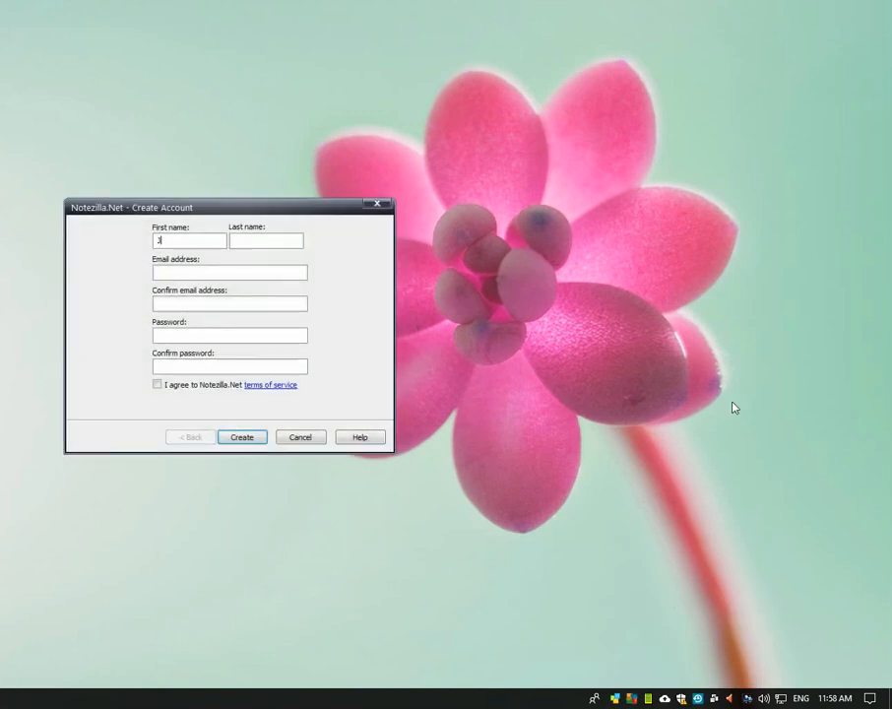
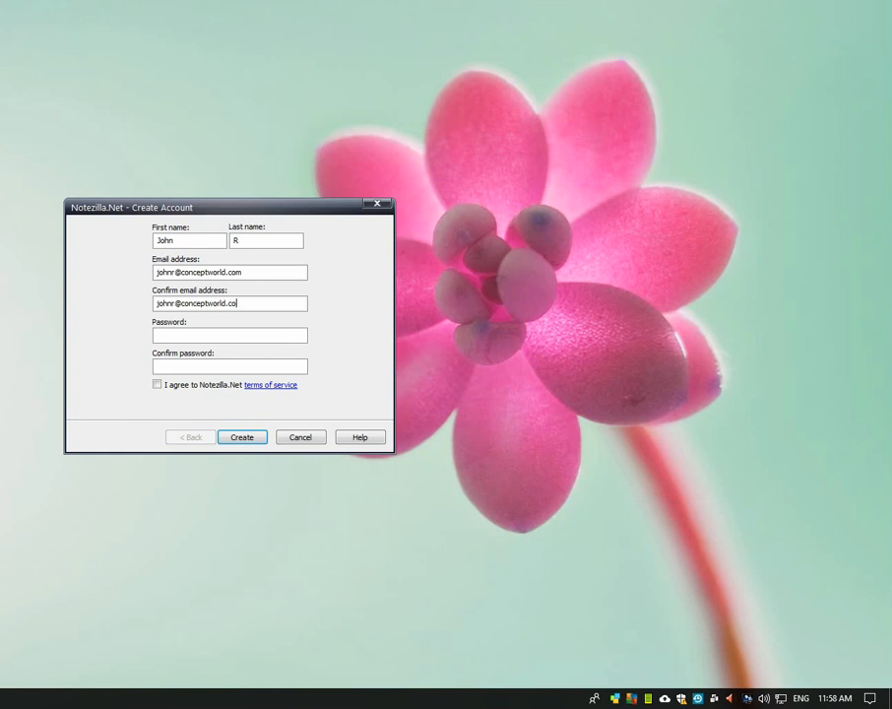
left_click(156, 385)
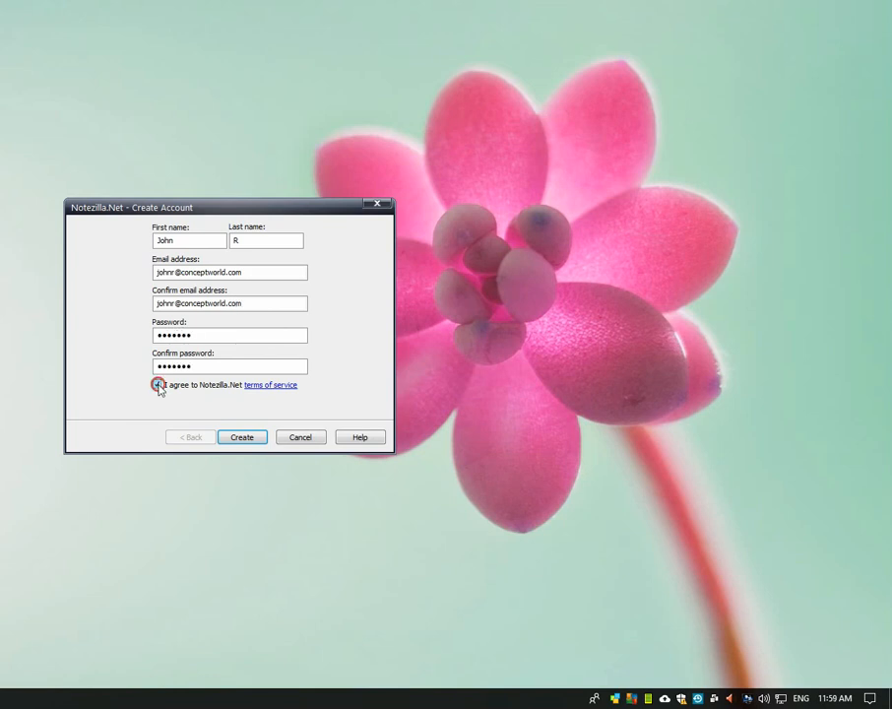
left_click(241, 436)
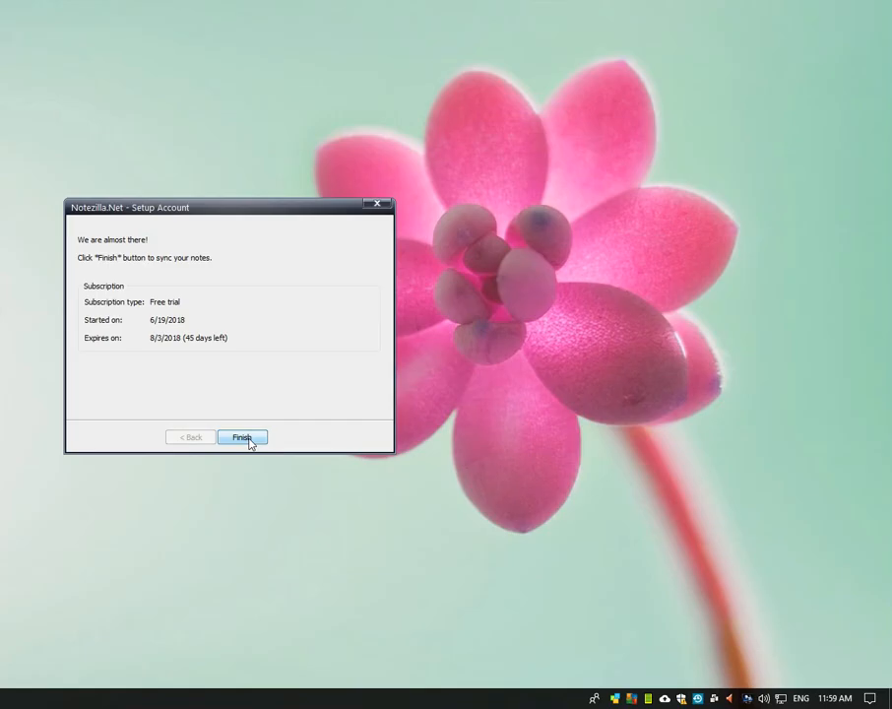
left_click(242, 437)
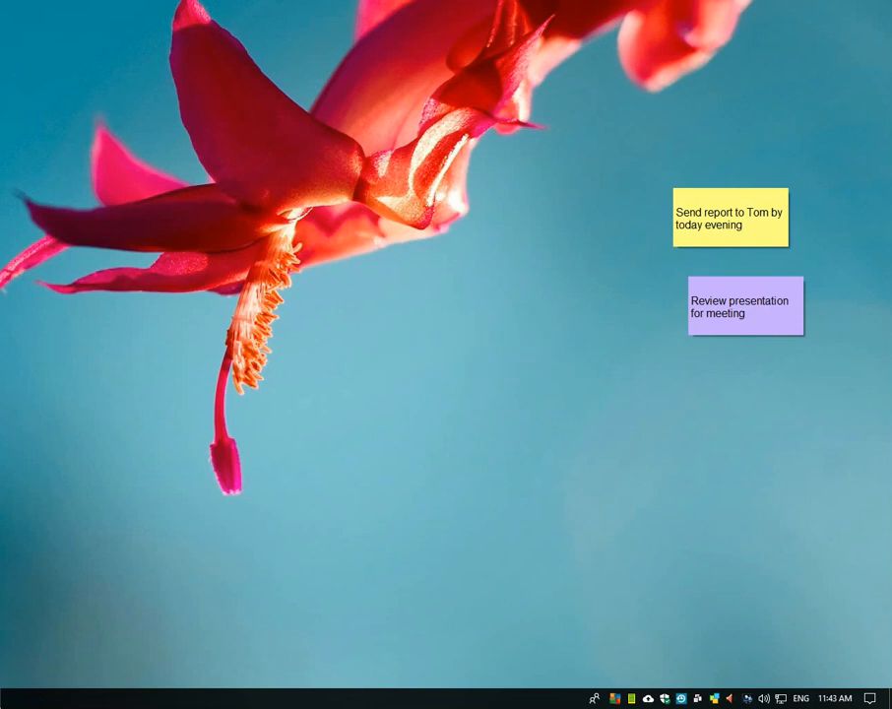
- Open the purple presentation note's menu to show its Send To options
left_click(697, 267)
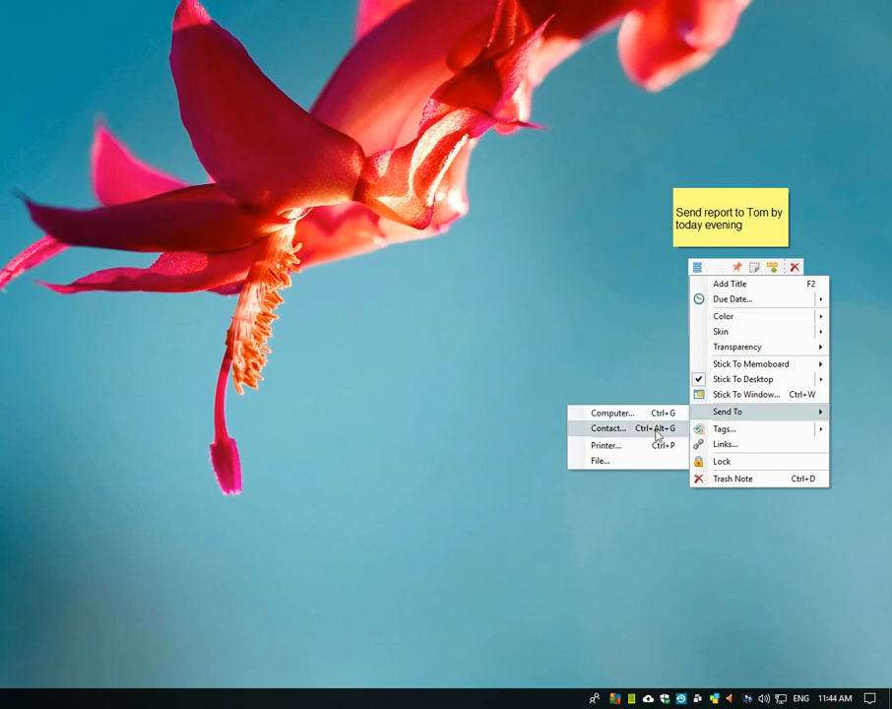
left_click(609, 428)
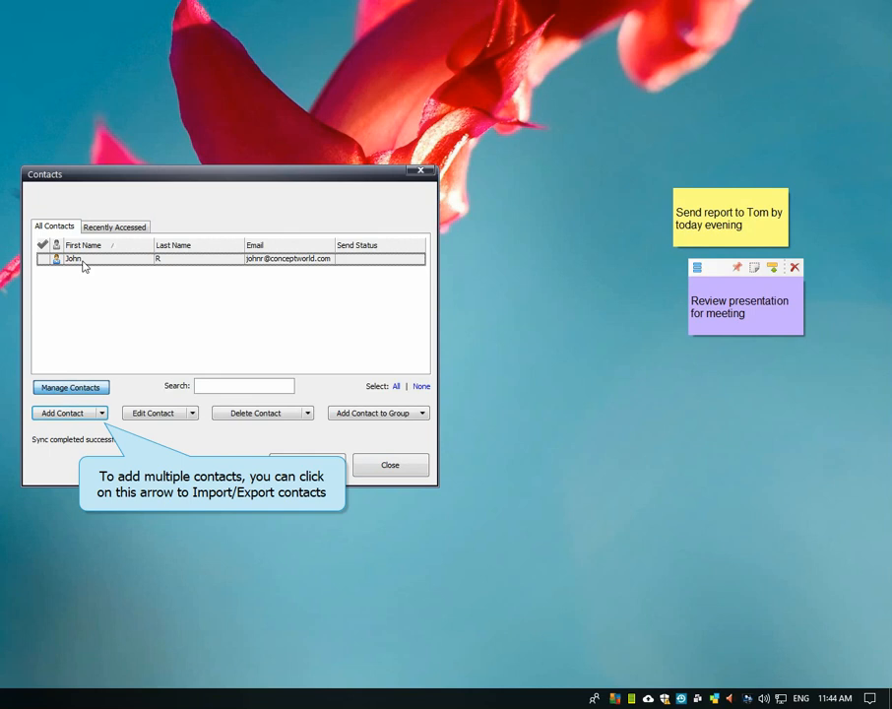
left_click(42, 259)
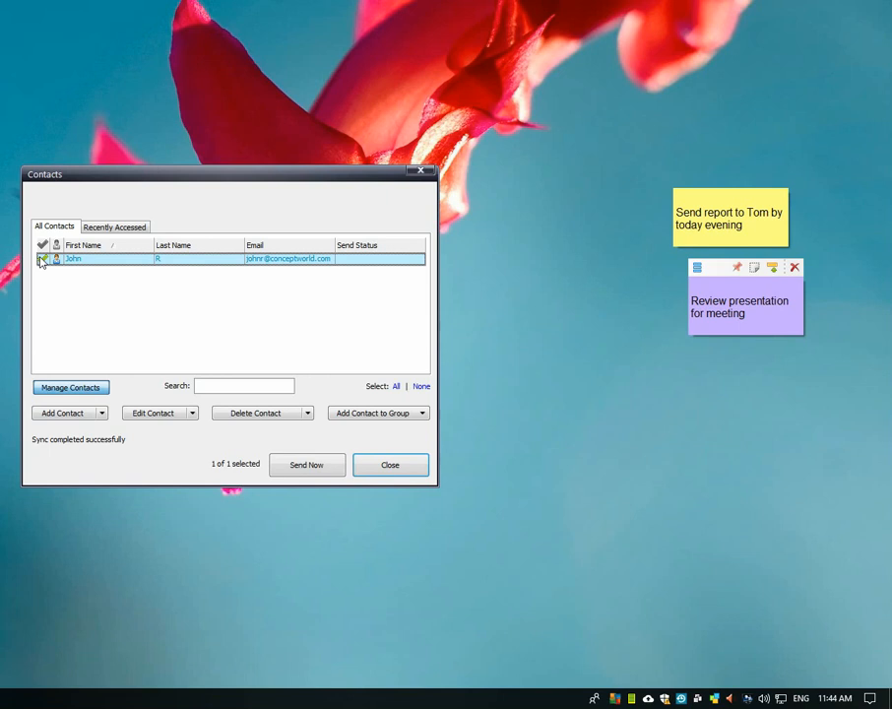
left_click(306, 464)
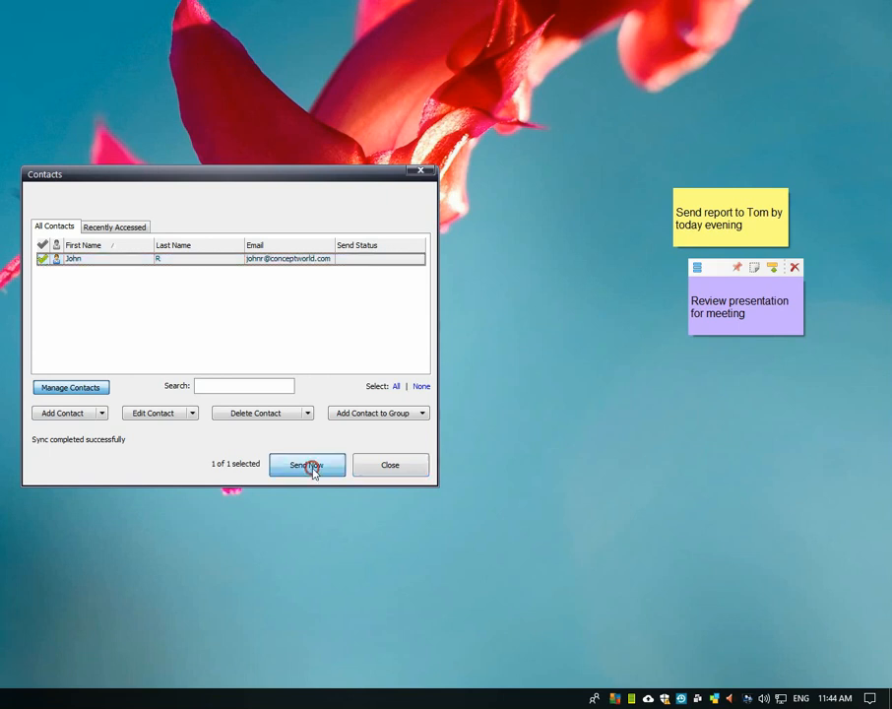
left_click(306, 464)
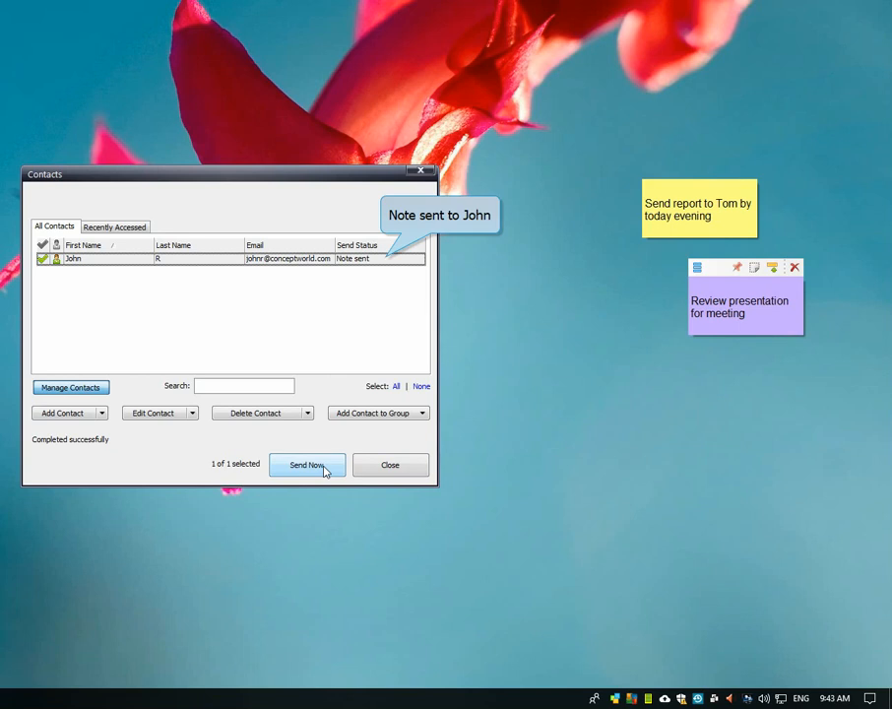